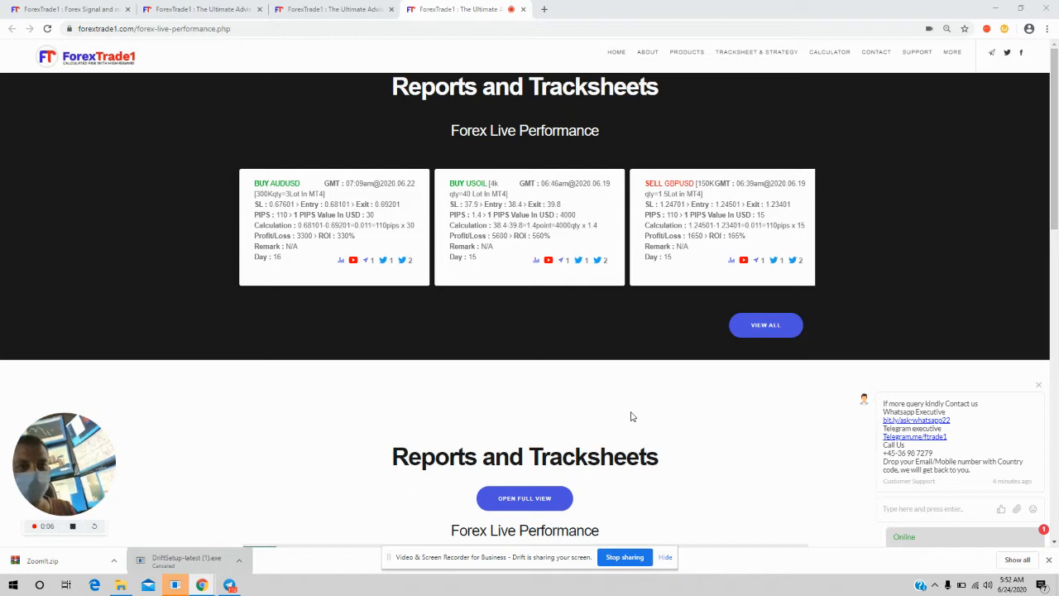
mouse_move(348, 13)
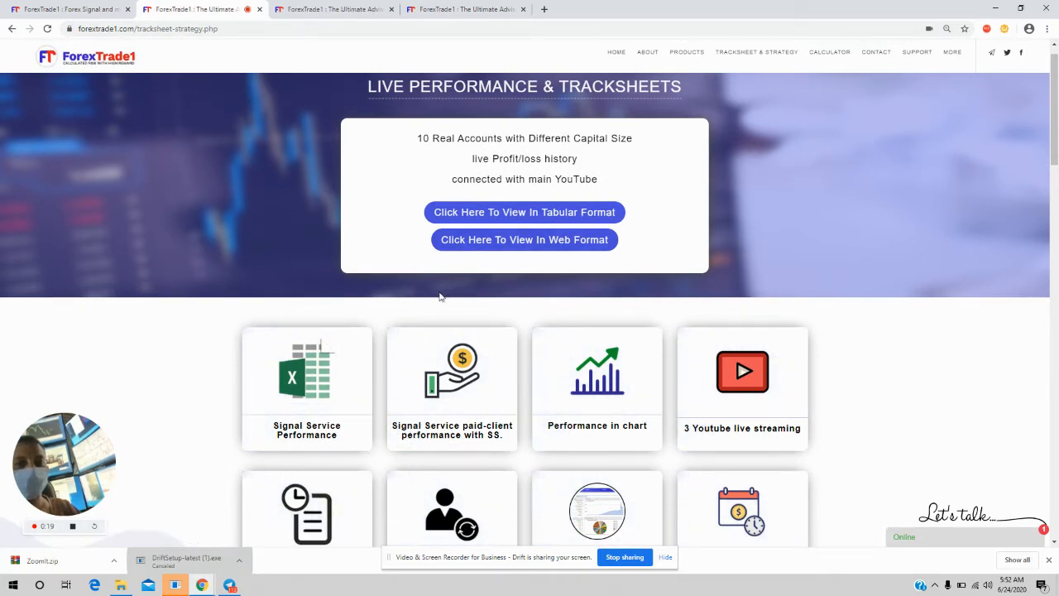
mouse_move(533, 192)
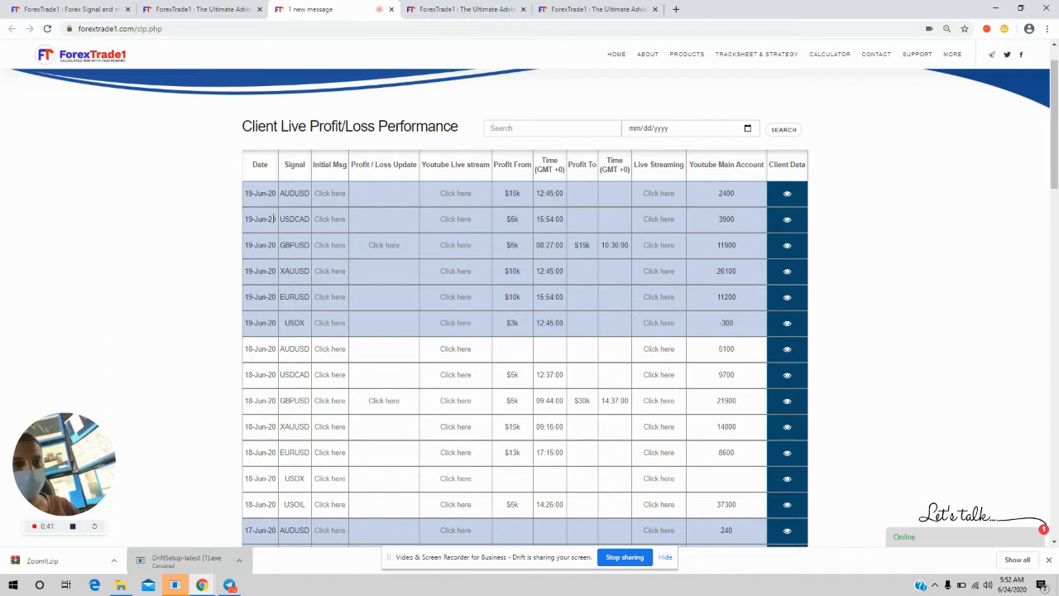
- Scroll the profit table to the 18-Jun-20 AUDUSD row and its expanded lot-size breakdown
scroll(down, 3)
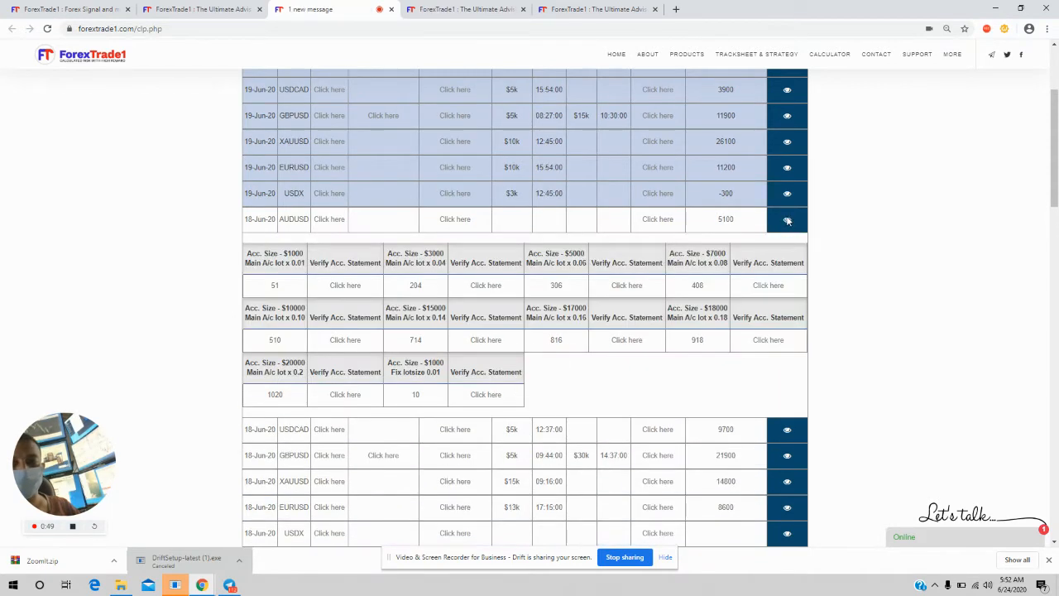
scroll(up, 3)
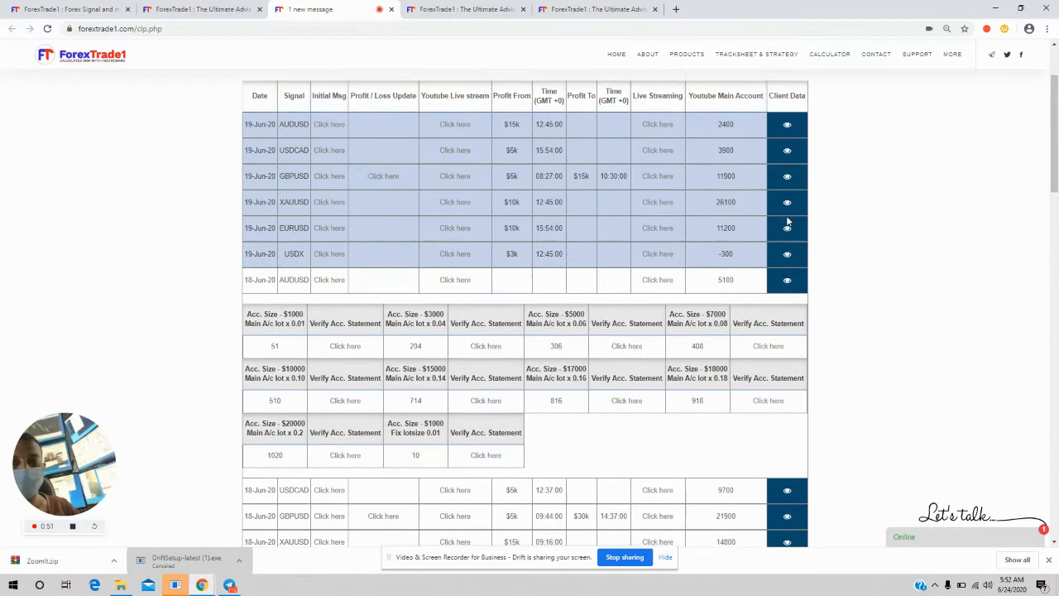
scroll(down, 3)
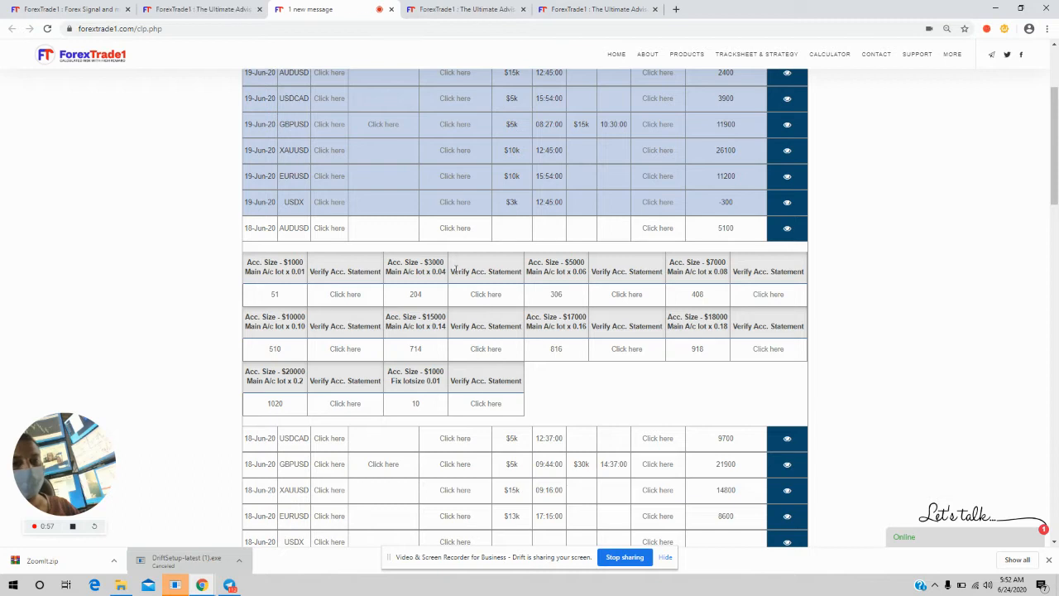
mouse_move(425, 301)
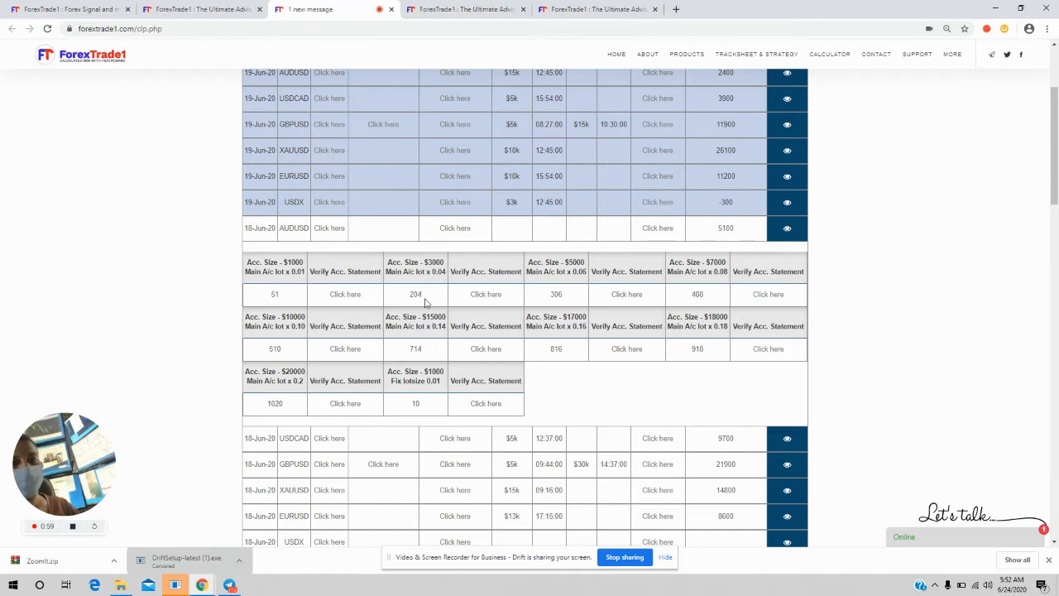
mouse_move(573, 301)
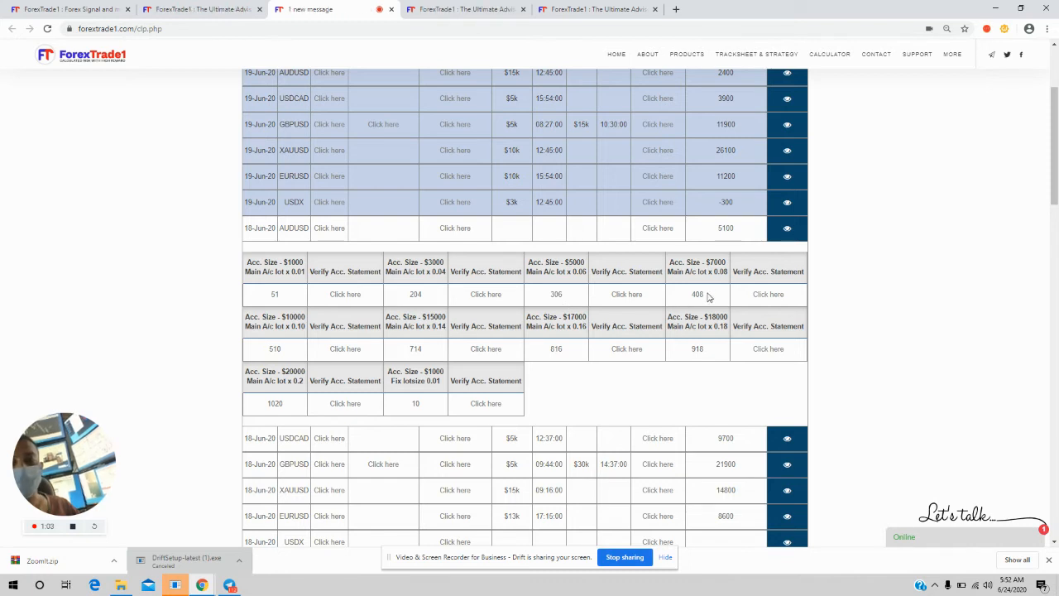
mouse_move(715, 295)
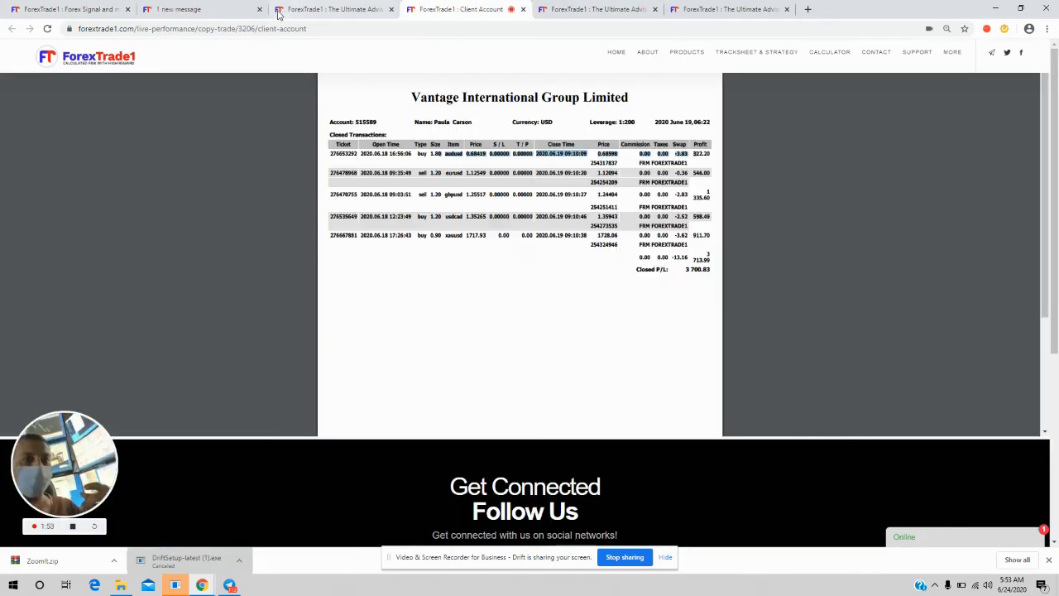
- Switch from the Client Account statement to the Client's Accounts screenshots page
click(331, 10)
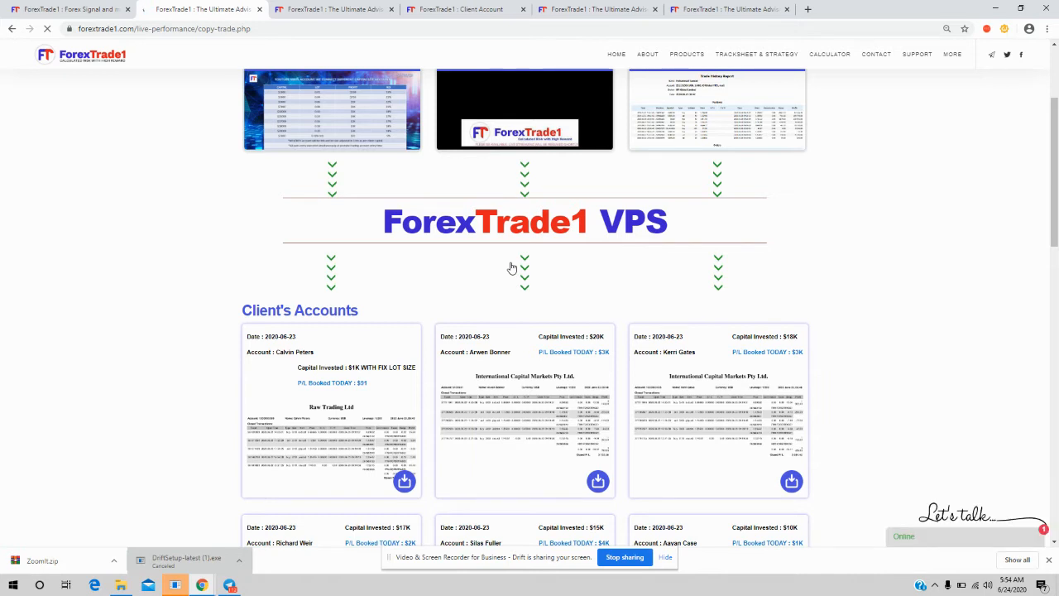
scroll(down, 3)
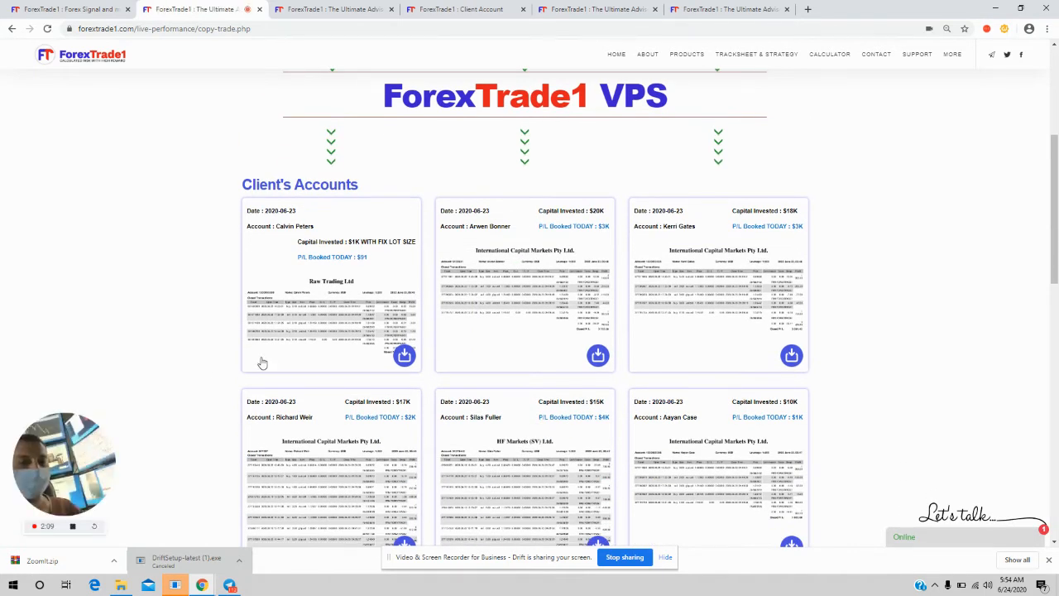
mouse_move(206, 374)
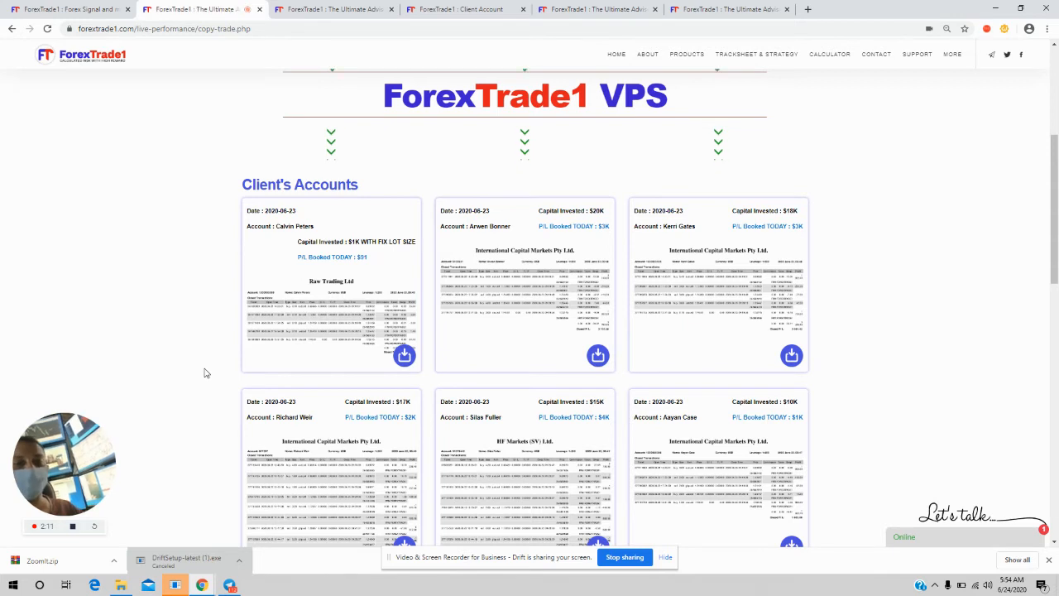
mouse_move(319, 318)
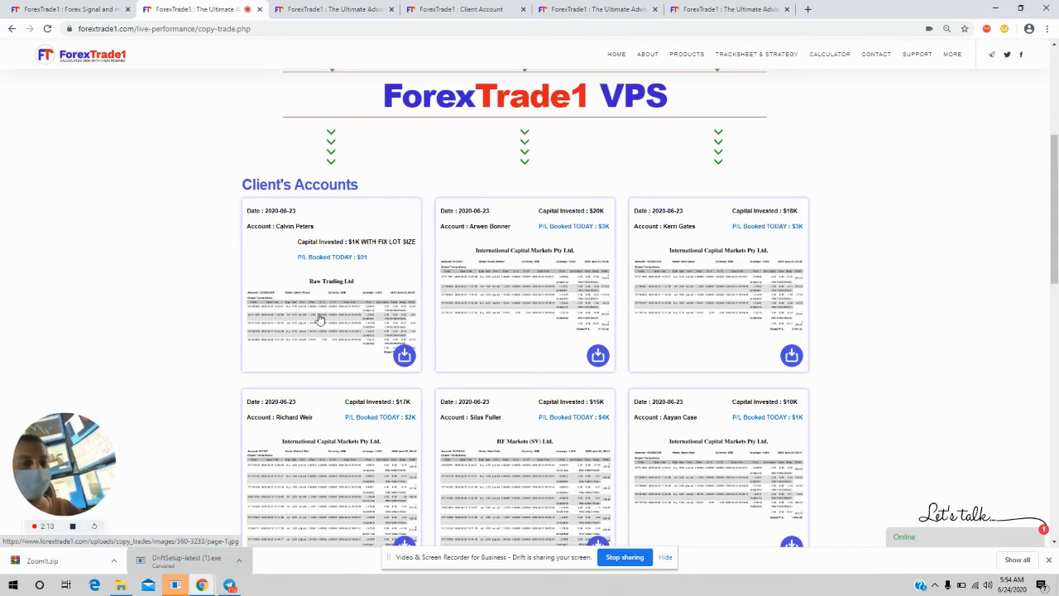
click(320, 317)
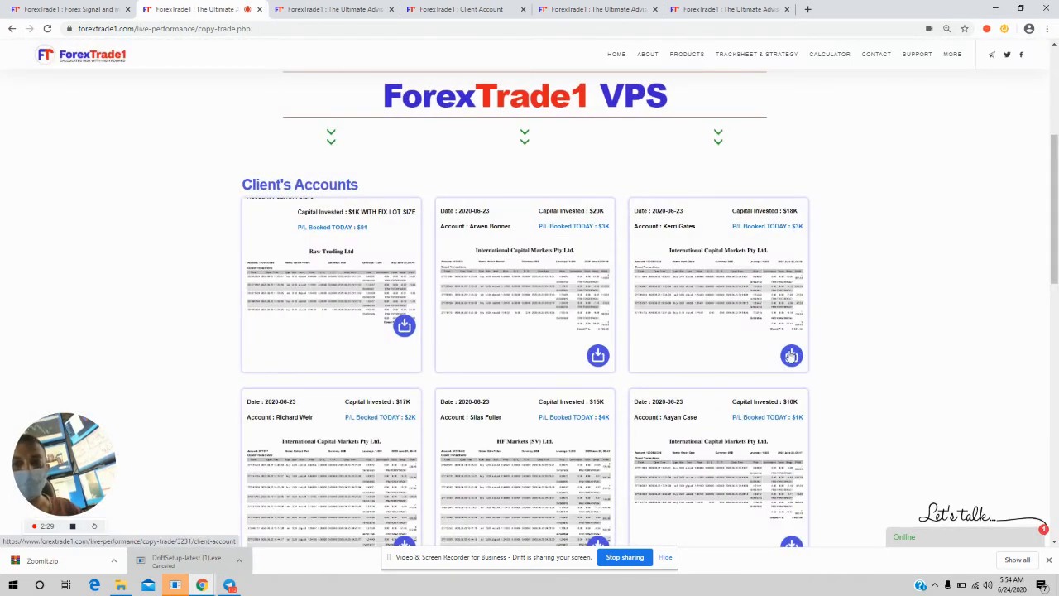
click(791, 354)
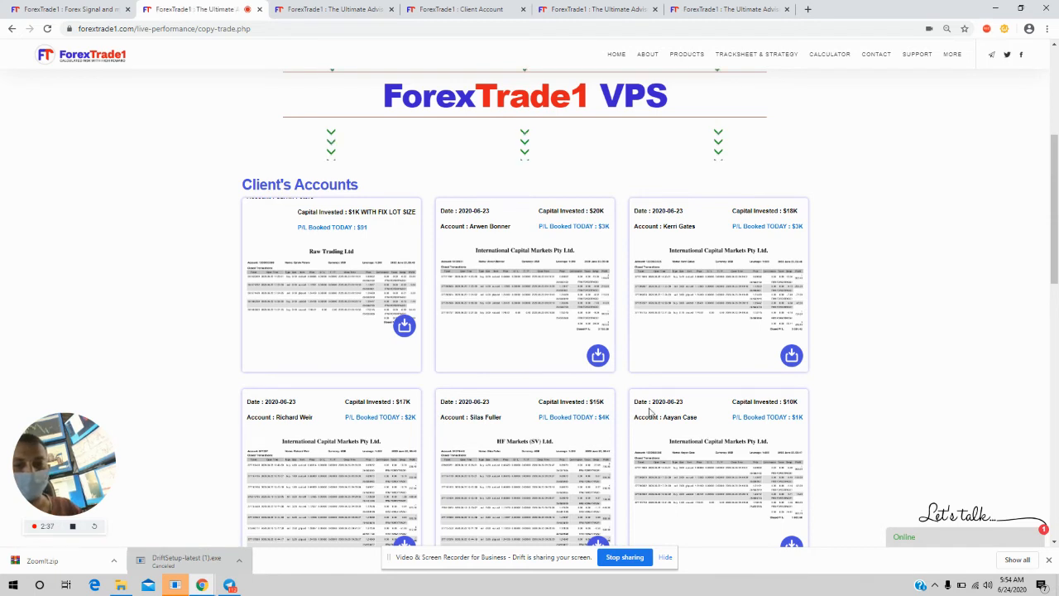
scroll(down, 3)
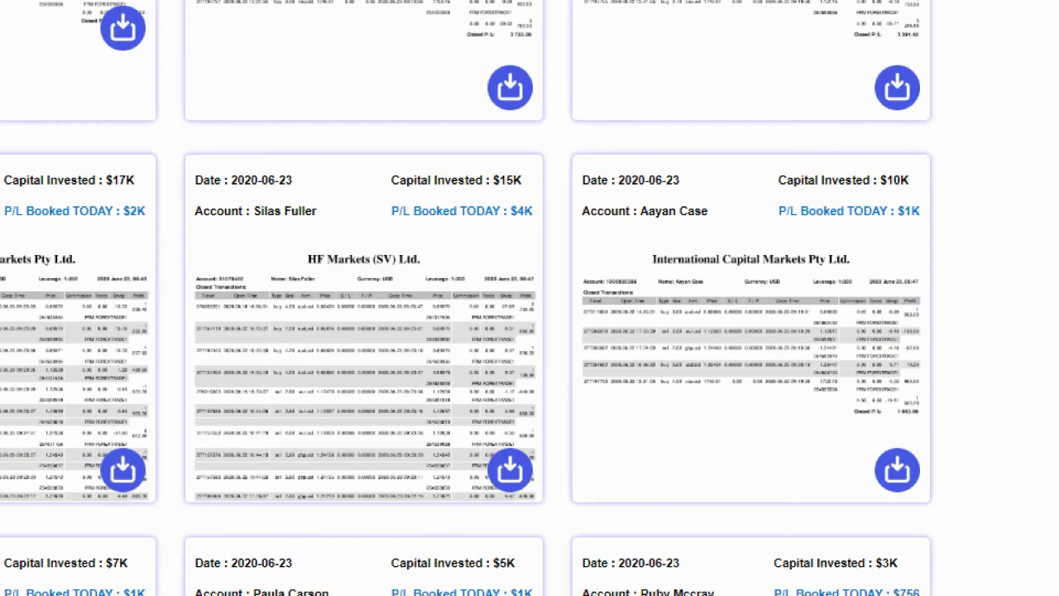
scroll(down, 3)
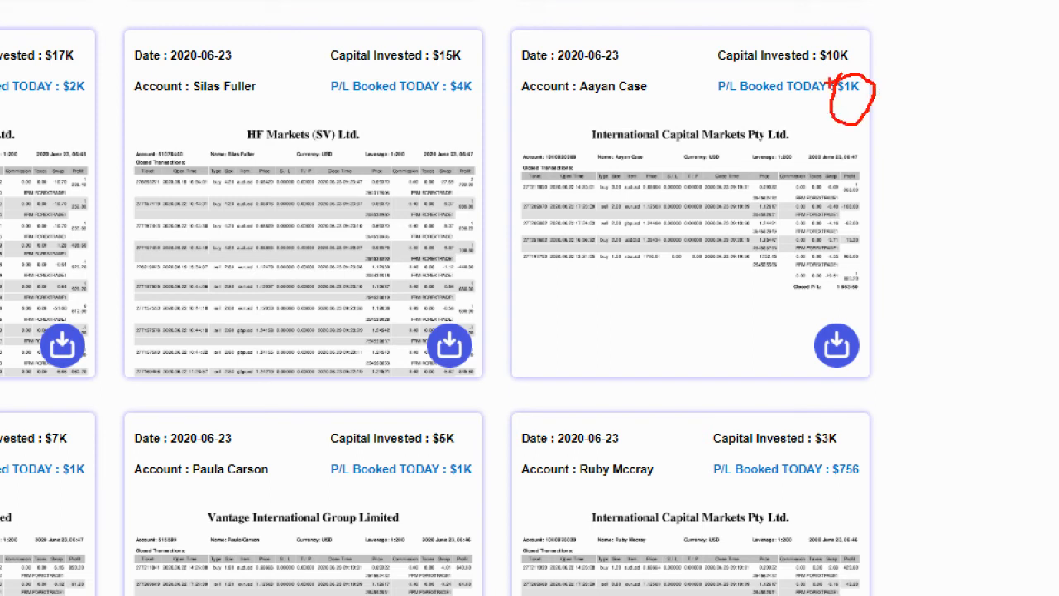
mouse_move(844, 392)
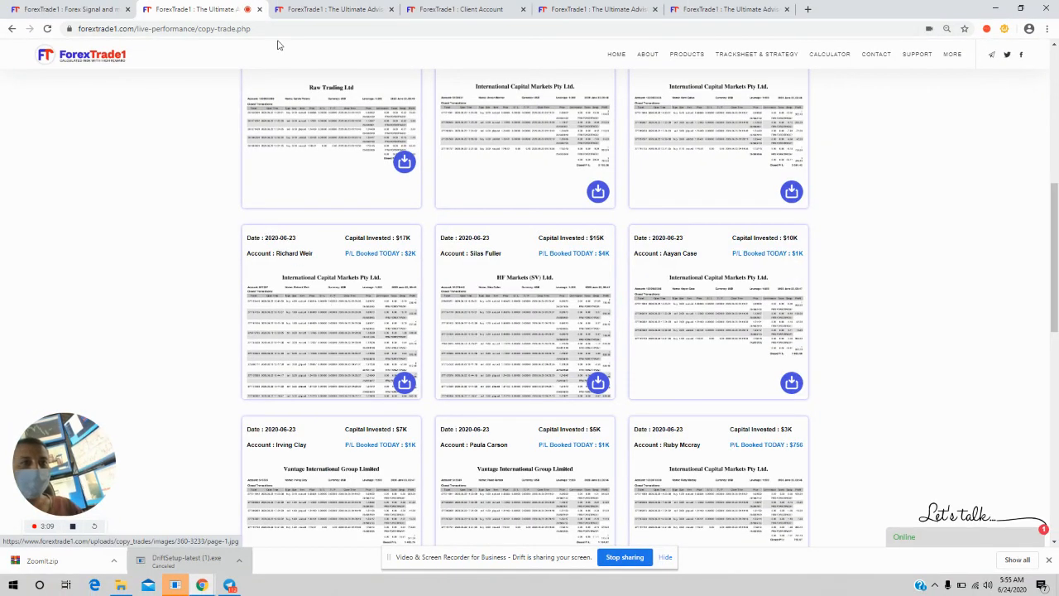
scroll(down, 3)
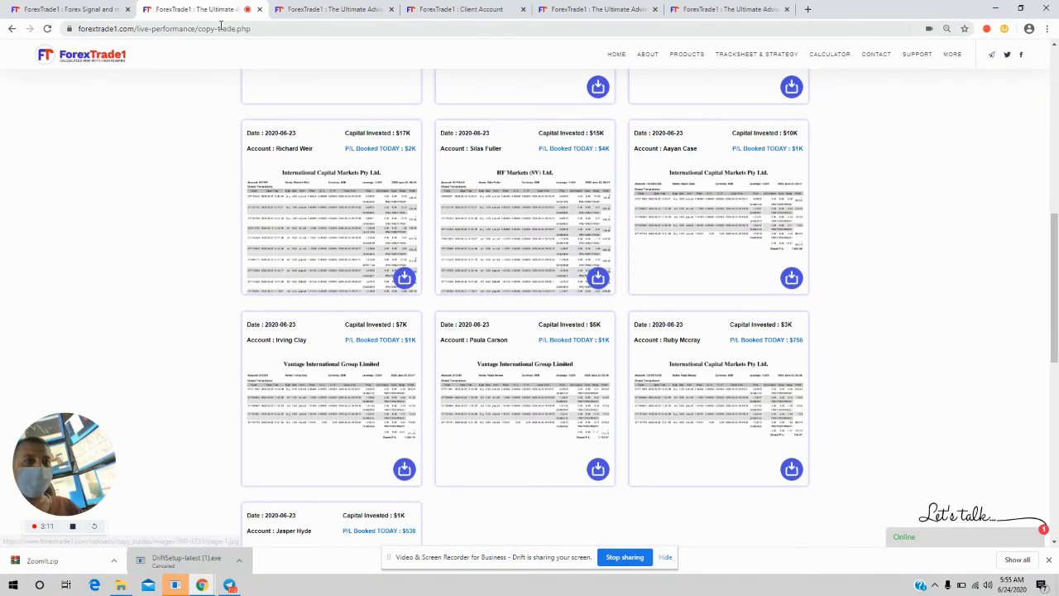